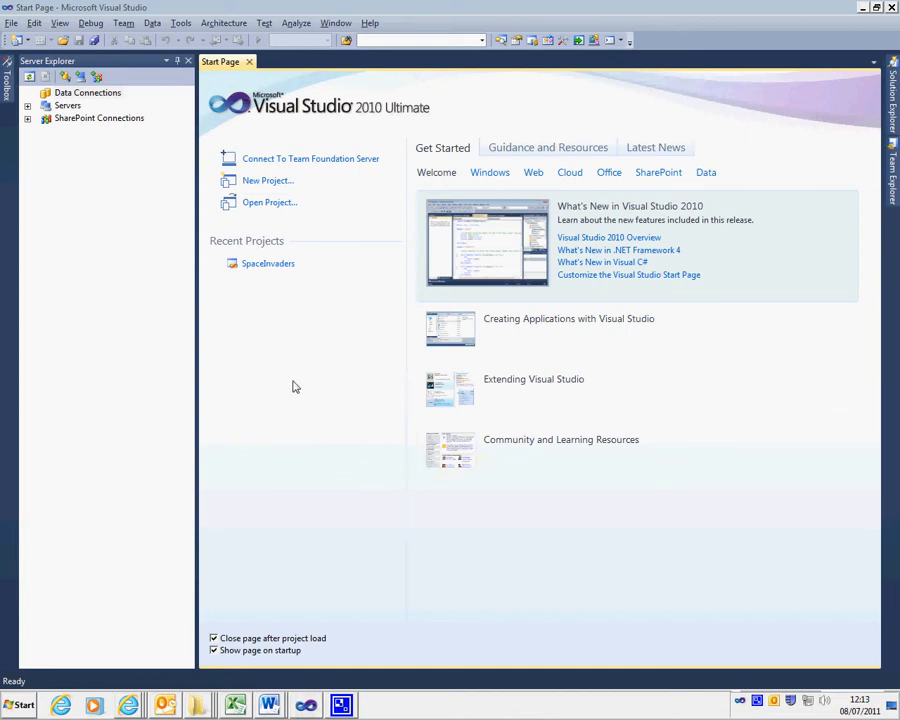
mouse_move(312, 248)
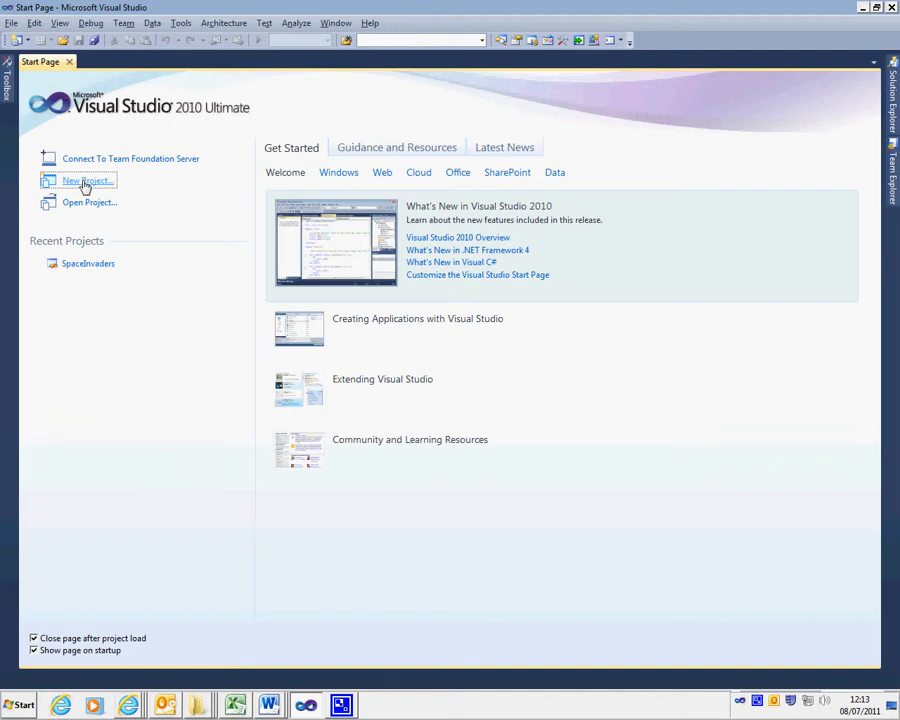
mouse_move(184, 248)
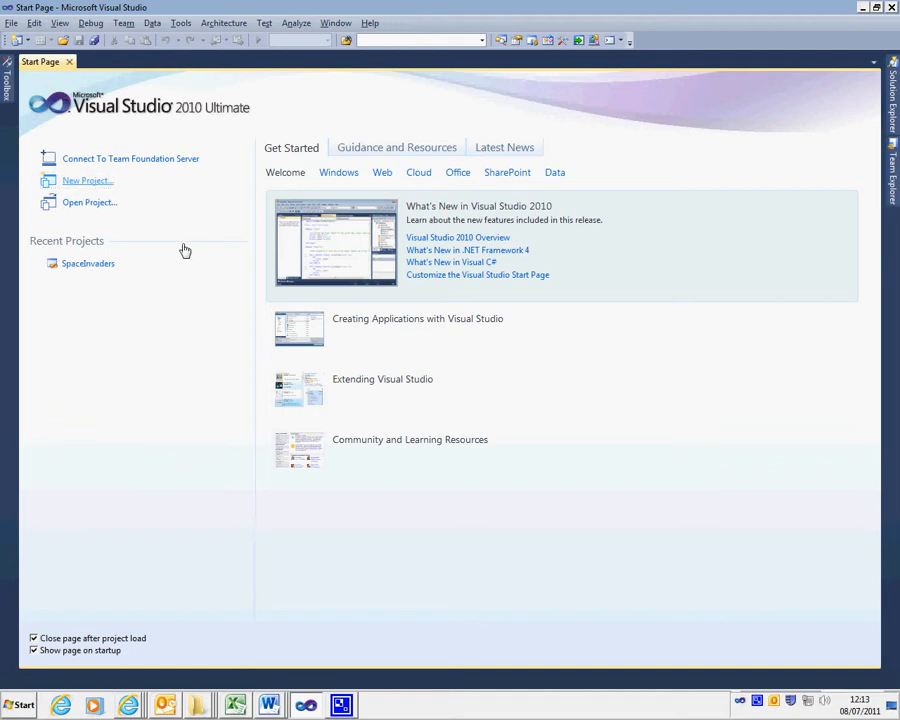
- Start a new project from the Start Page and choose the C# Windows Forms Application template
click(88, 180)
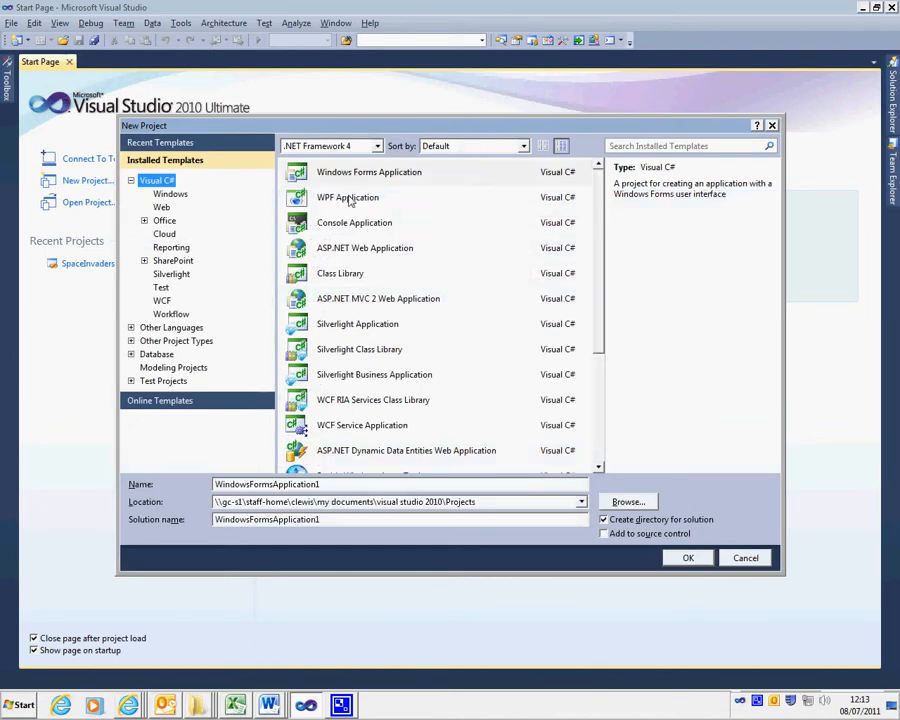
mouse_move(420, 470)
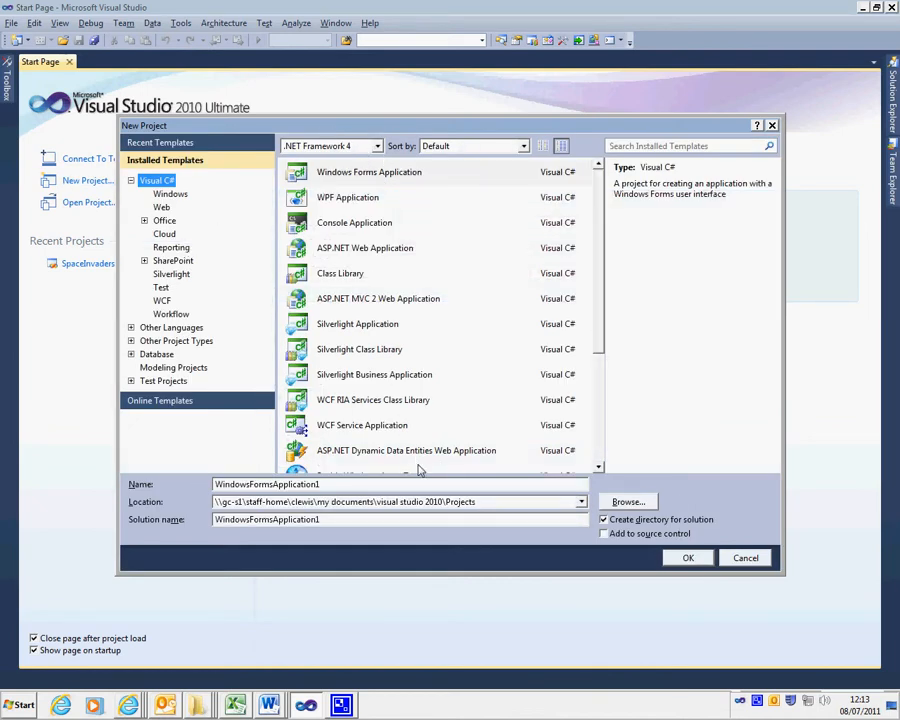
mouse_move(402, 214)
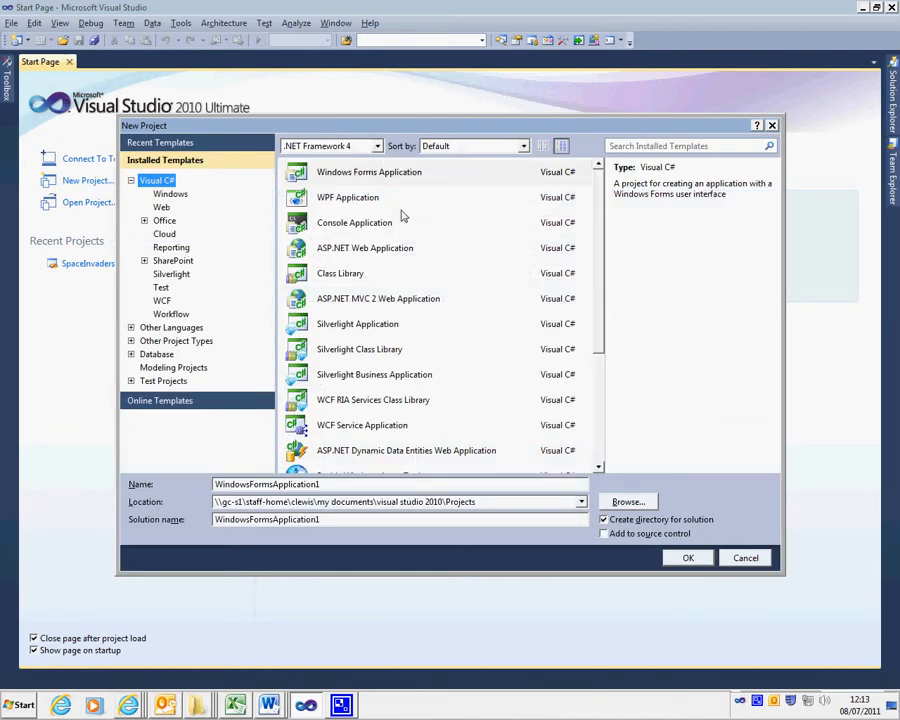
click(368, 172)
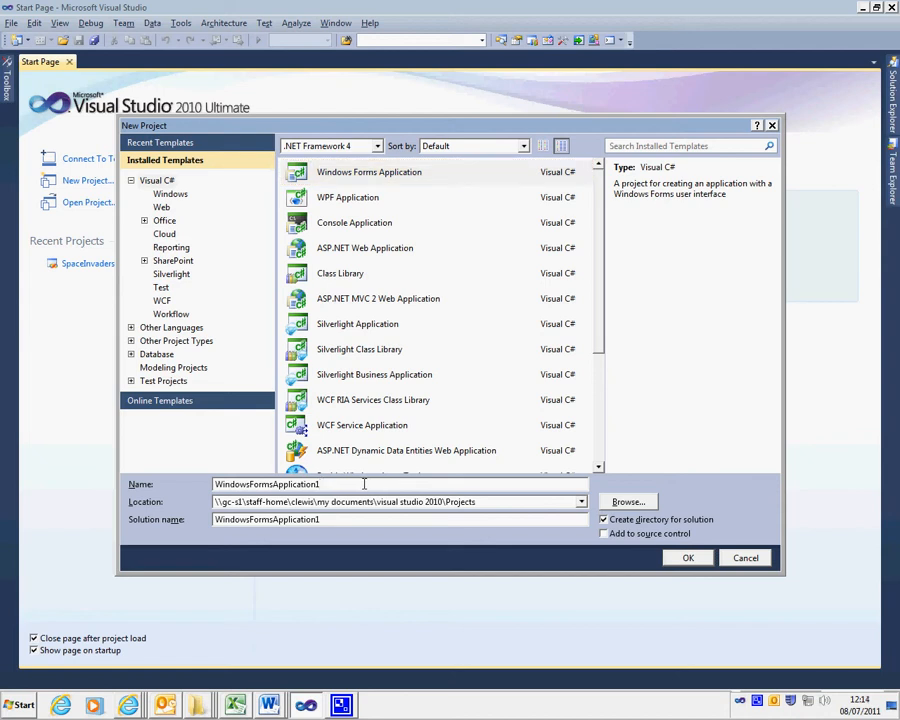
- Enter HelloWorld as the project name
text(Hello)
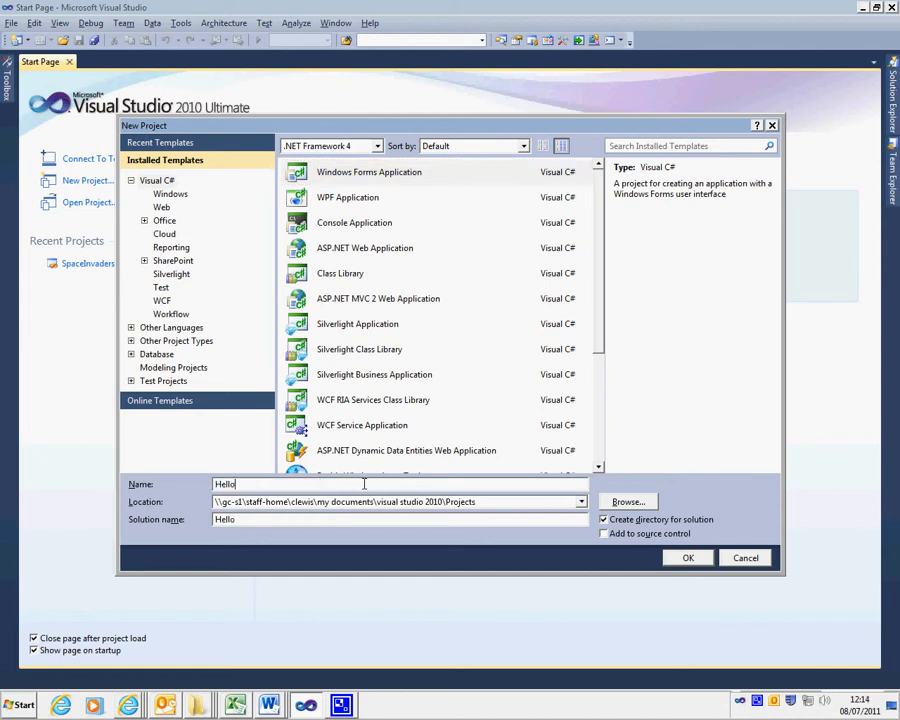
text(World)
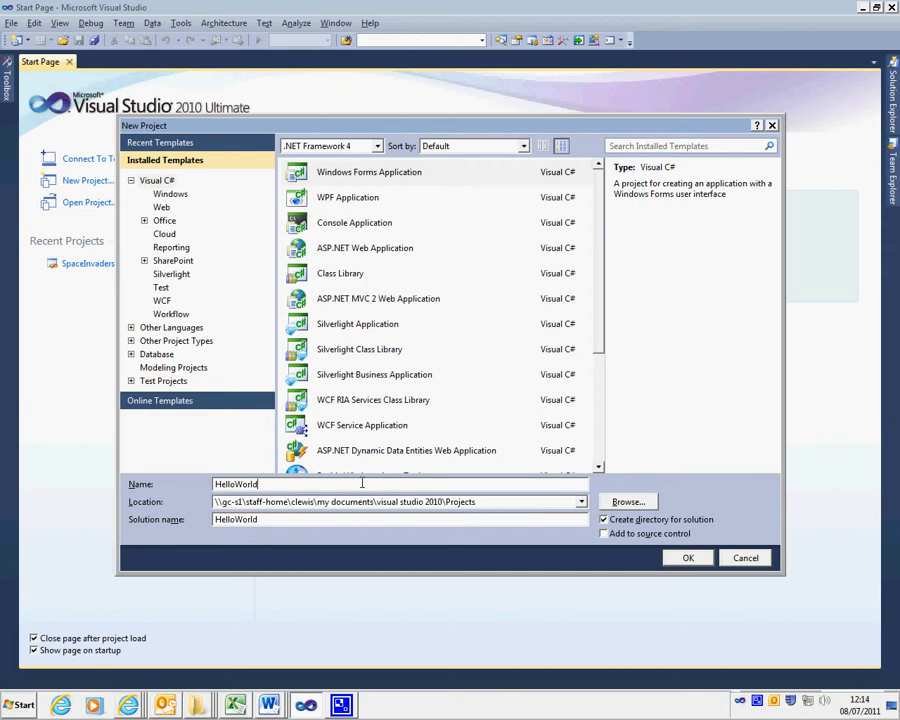
mouse_move(144, 530)
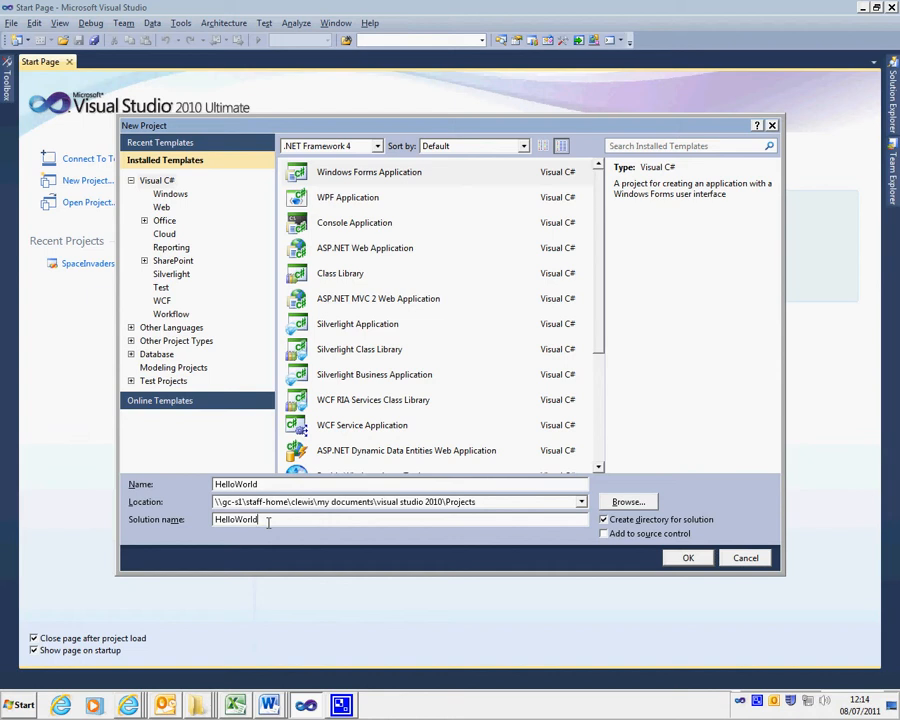
- Replace the solution name with BasicProgramming, keeping the project as HelloWorld
double_click(236, 520)
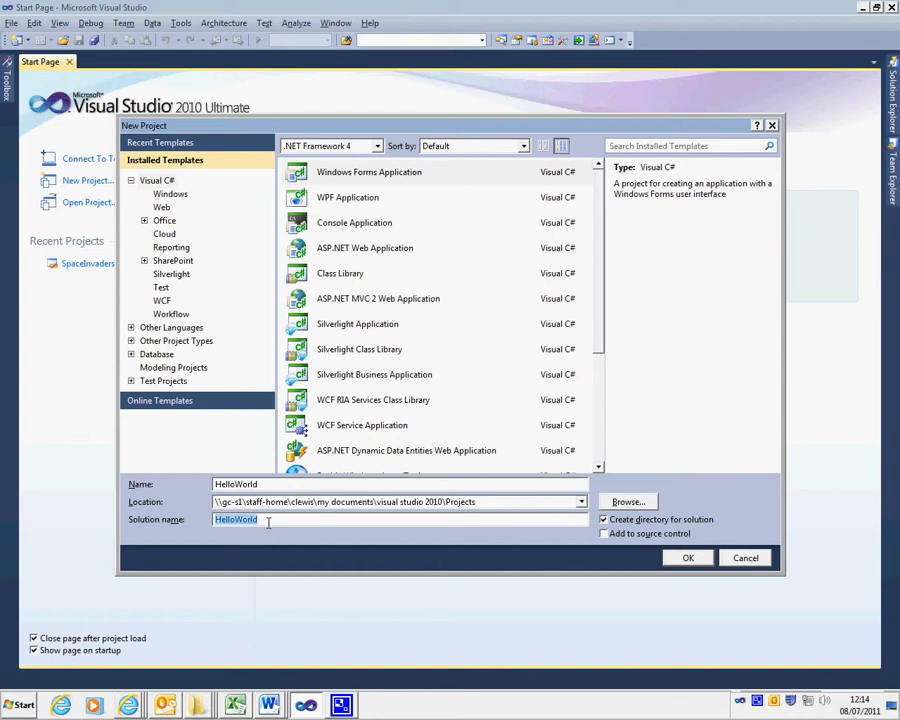
text(BasicProgramming)
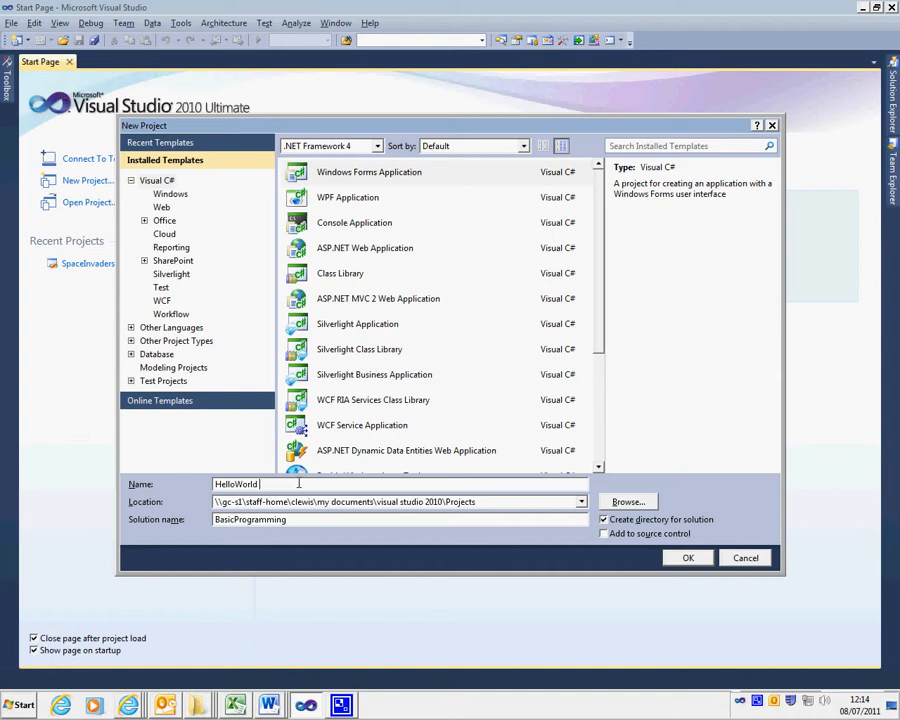
text(hjh)
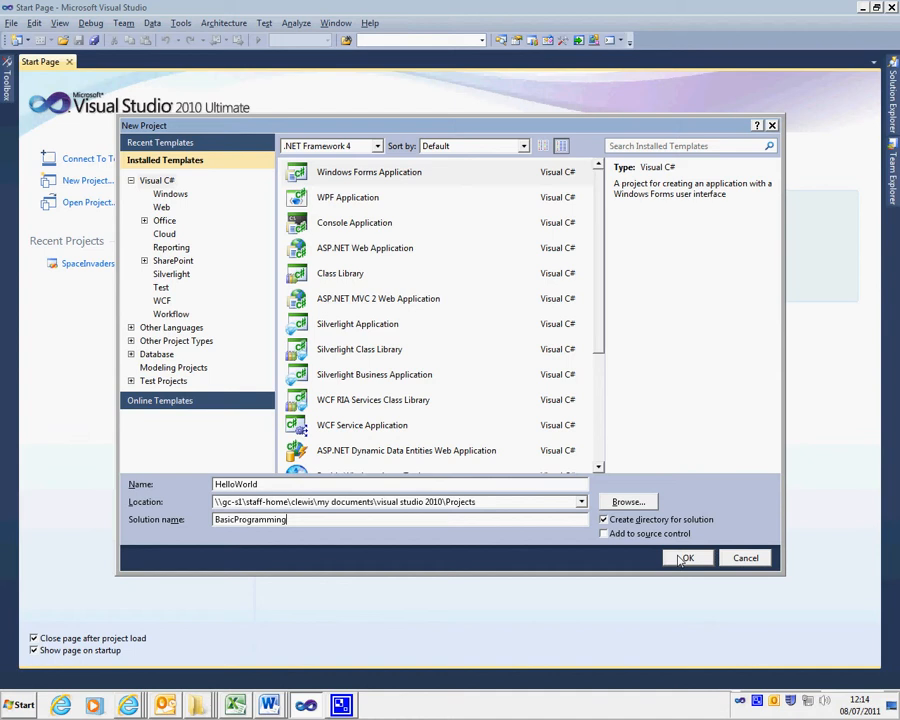
- Confirm the New Project dialog to create HelloWorld in the BasicProgramming solution
click(688, 558)
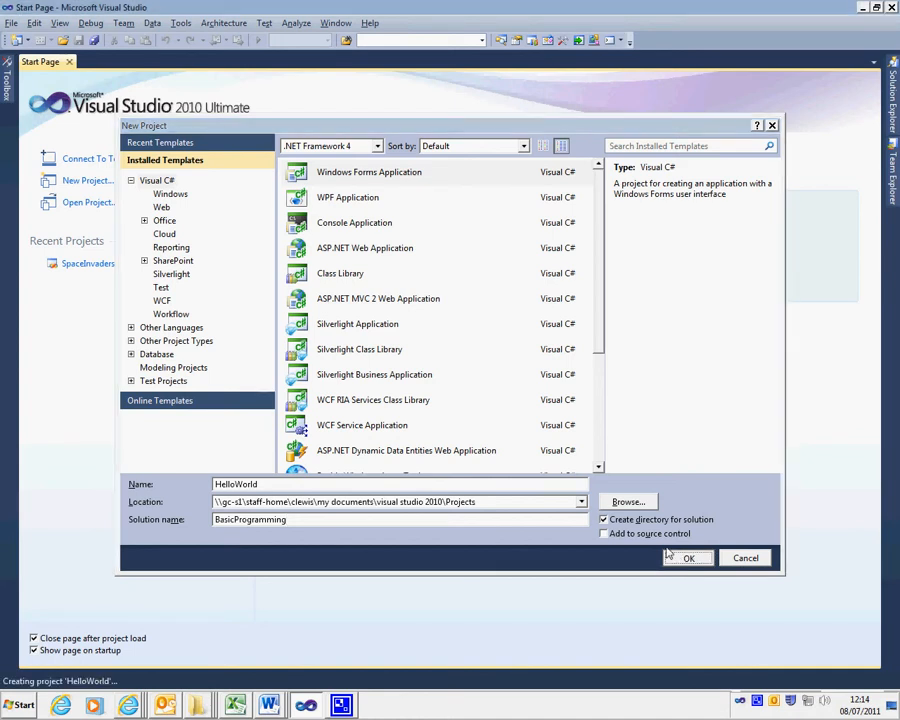
mouse_move(436, 364)
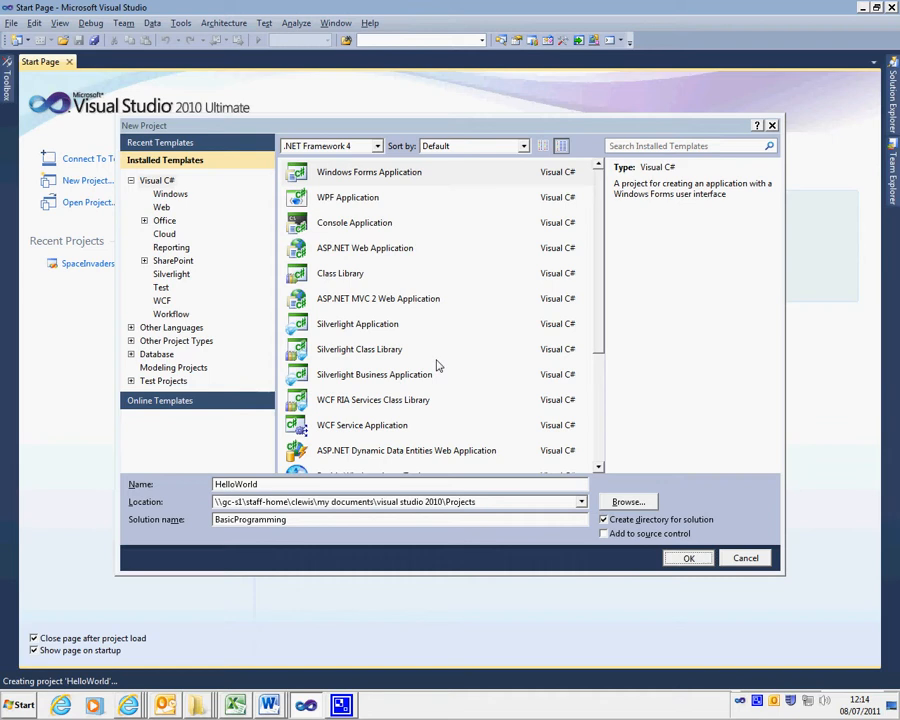
click(688, 558)
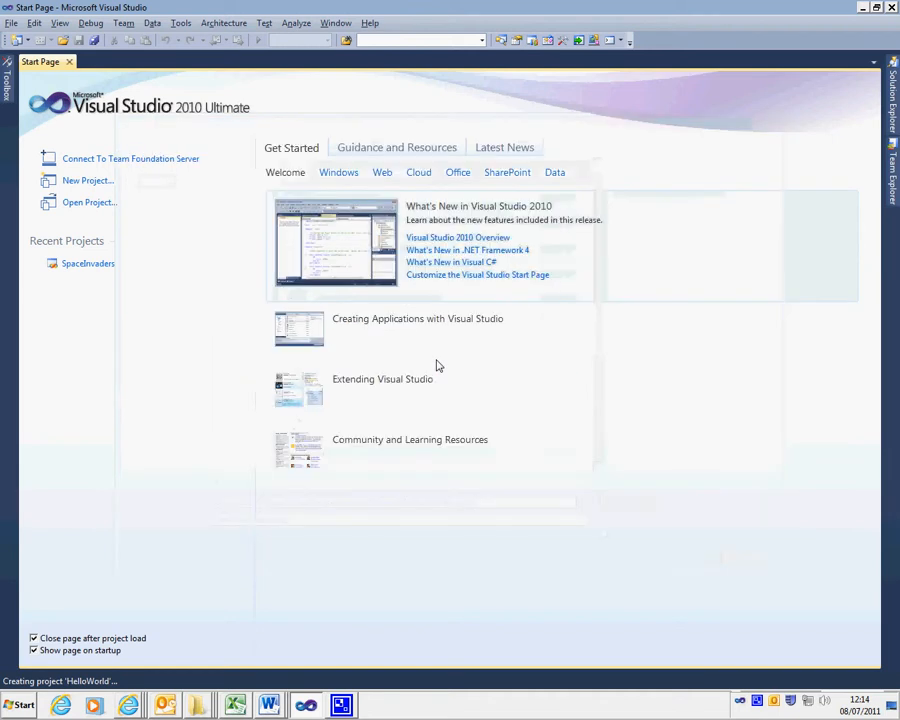